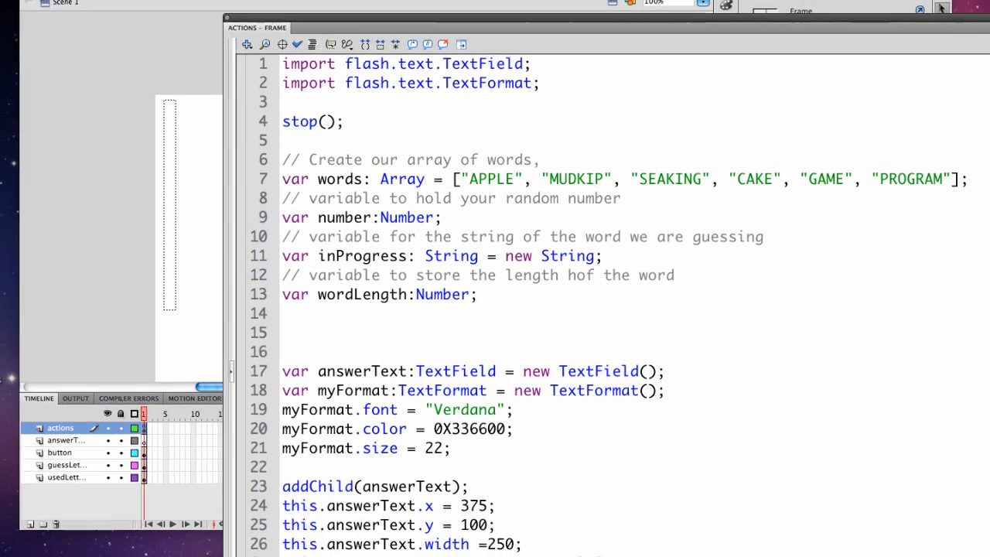
scroll(down, 3)
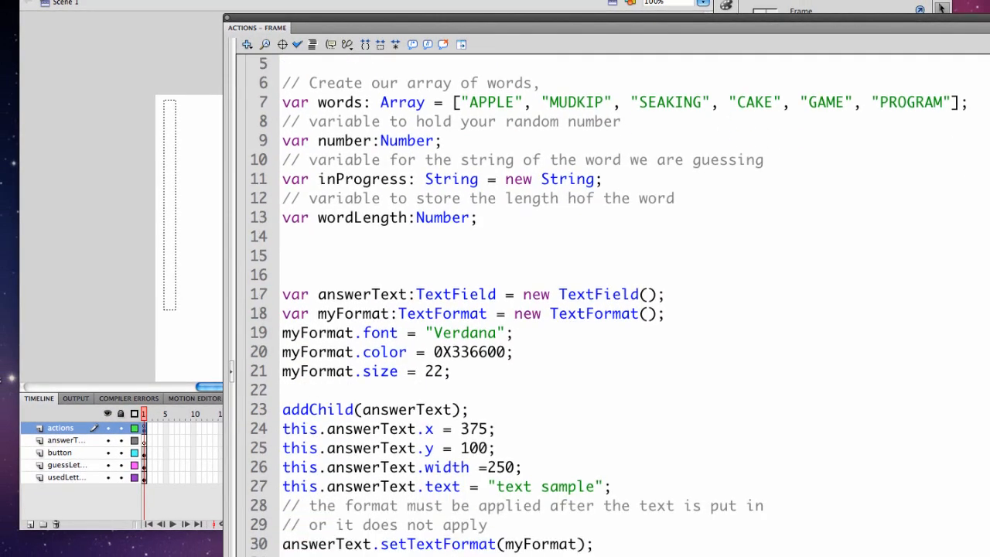